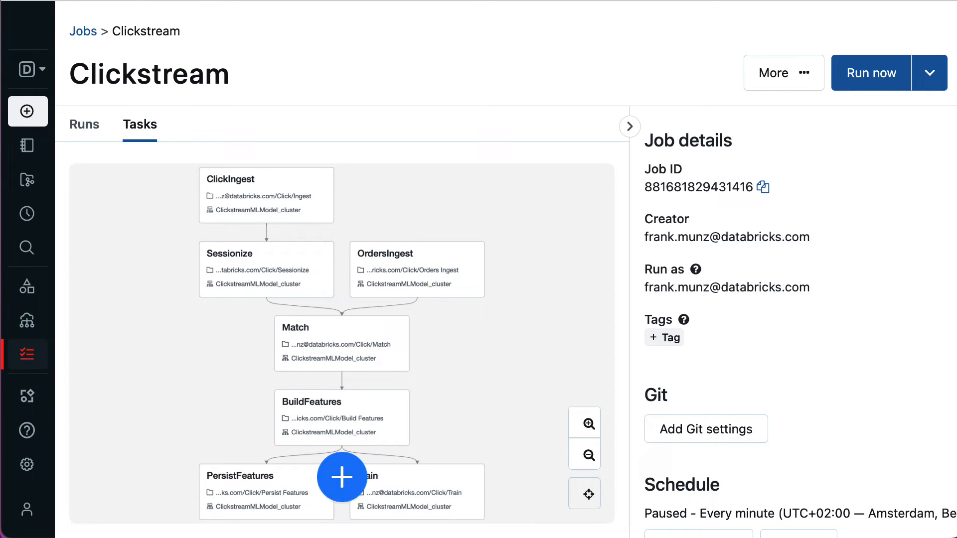
{"action": "mouse_move", "coordinate": [434, 374]}
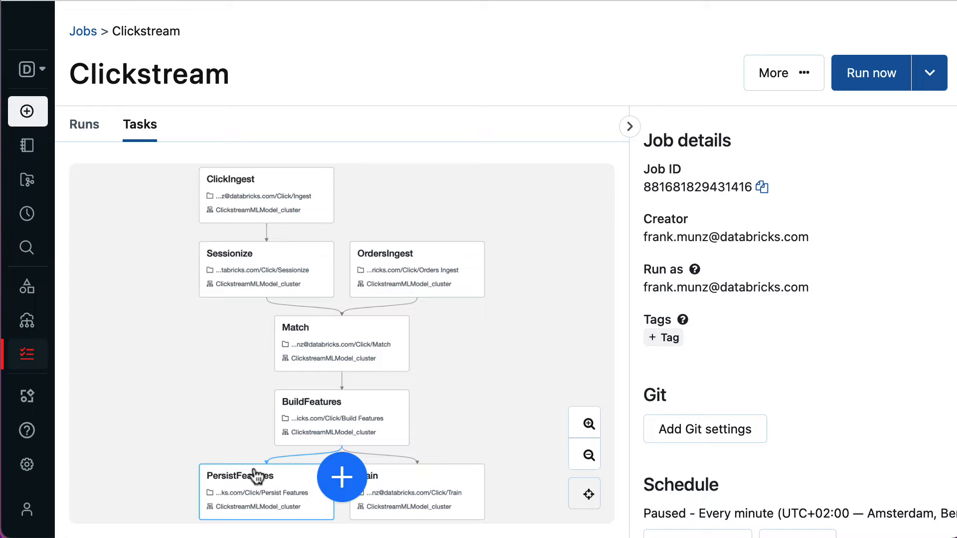
{"action": "mouse_move", "coordinate": [342, 478]}
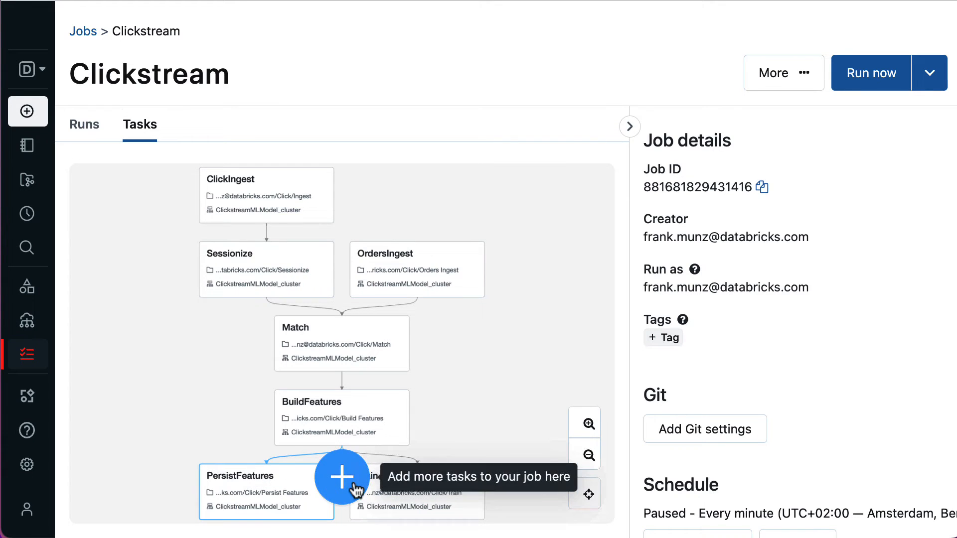
Add a new task named Salesforce_Intel to the Clickstream job, keeping its type as Notebook
{"action": "left_click", "coordinate": [342, 477]}
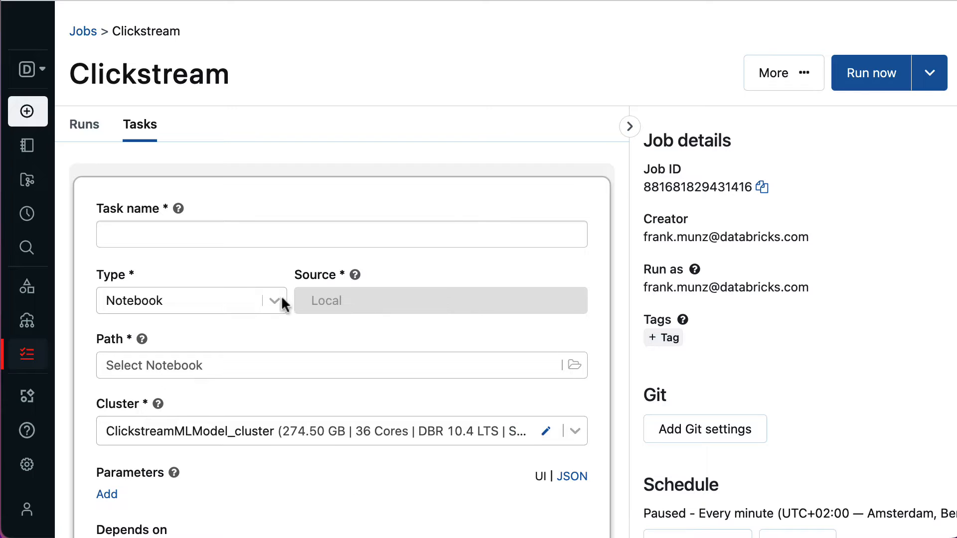
{"action": "type", "text": "Salesforce_Intel"}
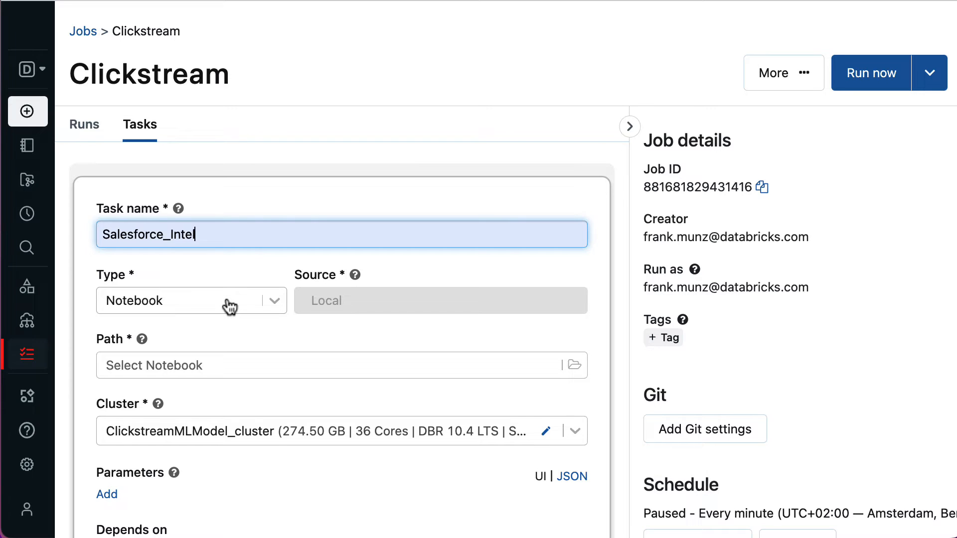
{"action": "left_click", "coordinate": [190, 300]}
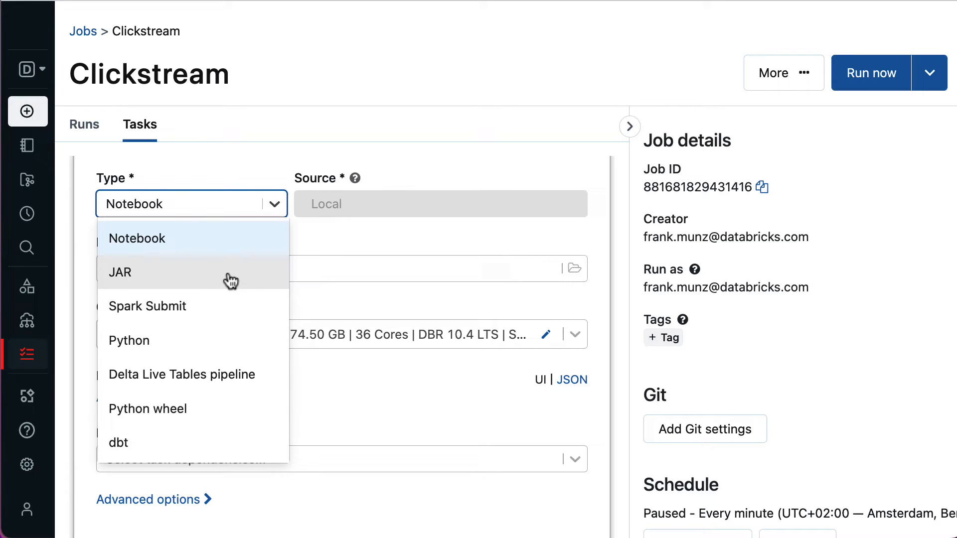
{"action": "mouse_move", "coordinate": [220, 317]}
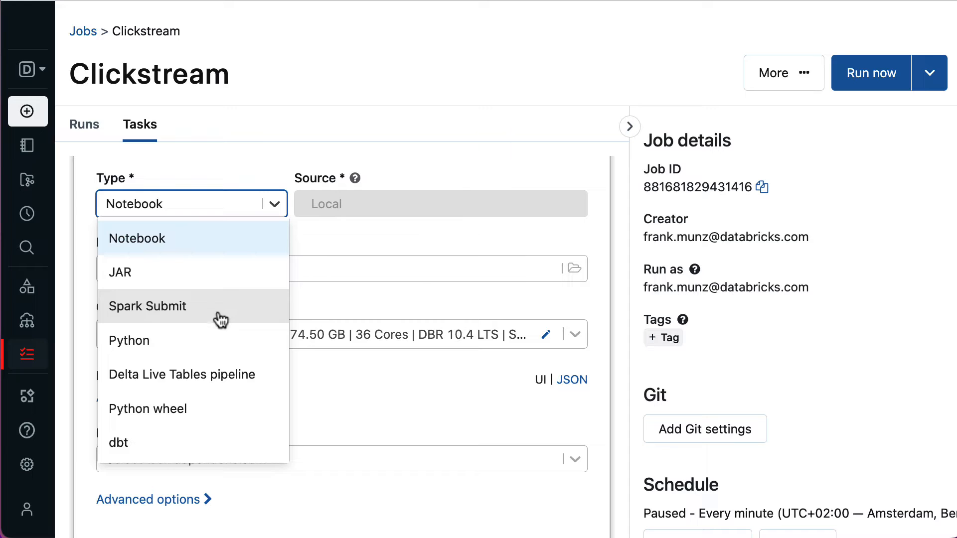
{"action": "mouse_move", "coordinate": [218, 420]}
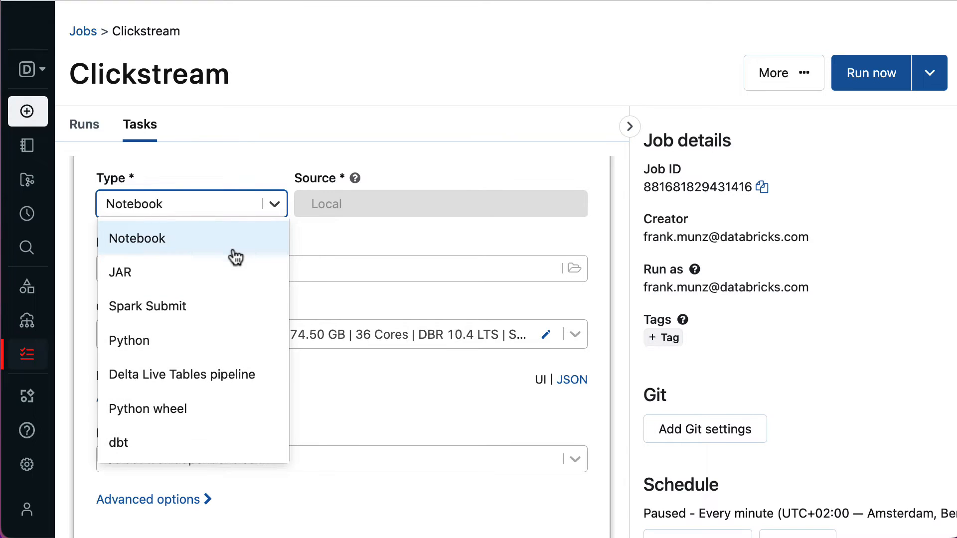
{"action": "left_click", "coordinate": [136, 238]}
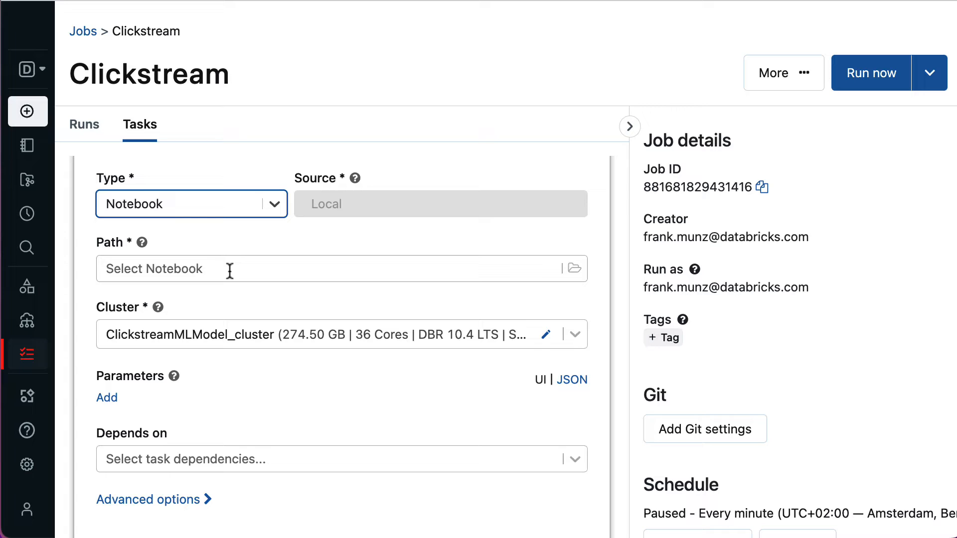
Set the task's notebook path to the Salesforce Intel notebook in the Click folder
{"action": "left_click", "coordinate": [336, 269]}
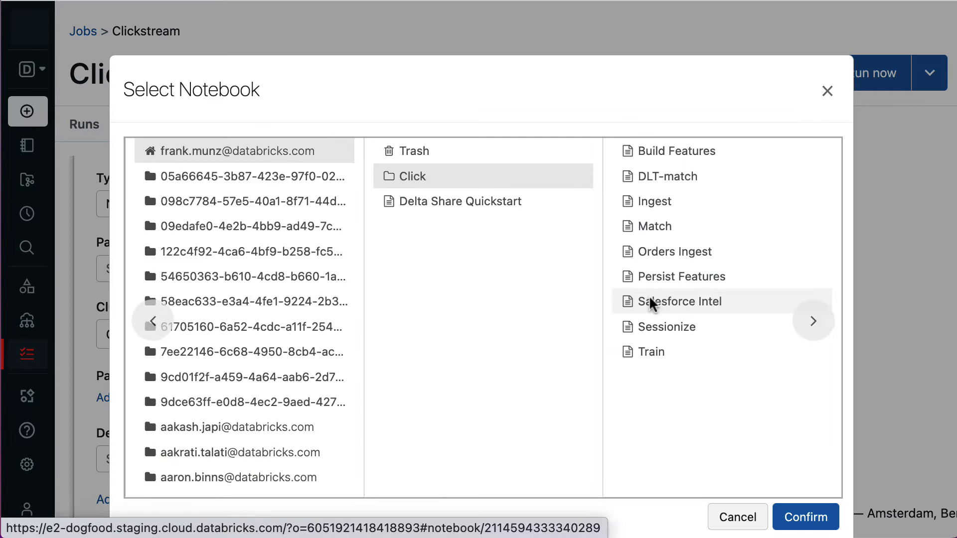
{"action": "left_click", "coordinate": [806, 518]}
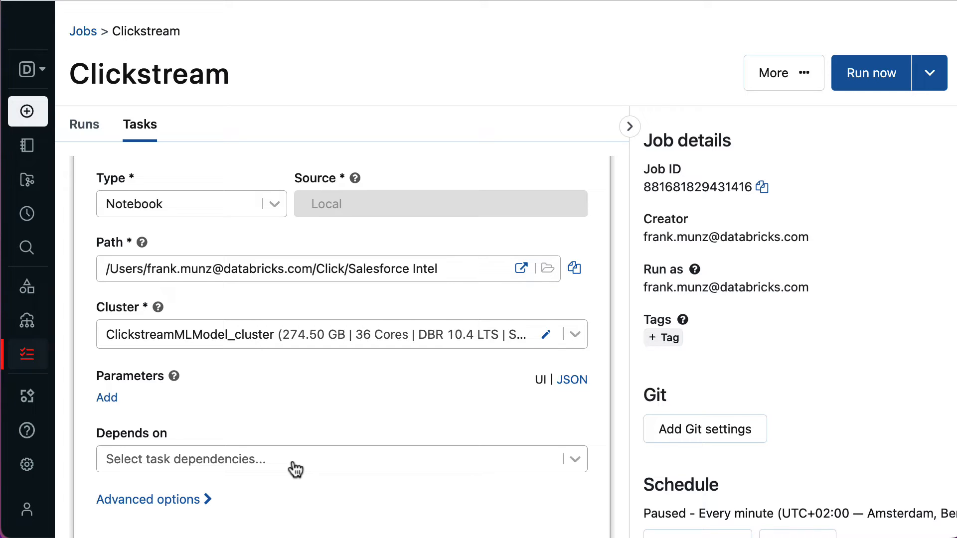
Make Salesforce_Intel depend on Train and create the task
{"action": "left_click", "coordinate": [341, 459]}
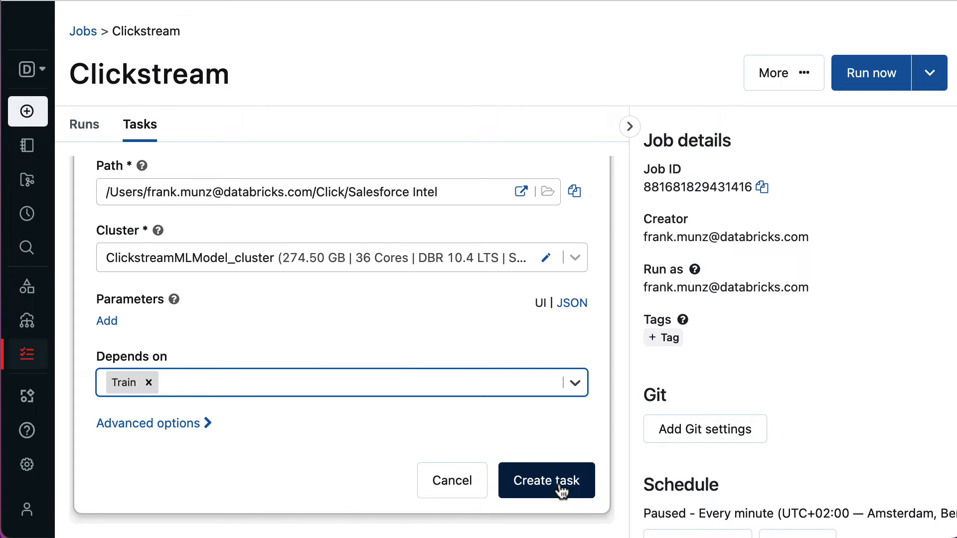
{"action": "left_click", "coordinate": [545, 481]}
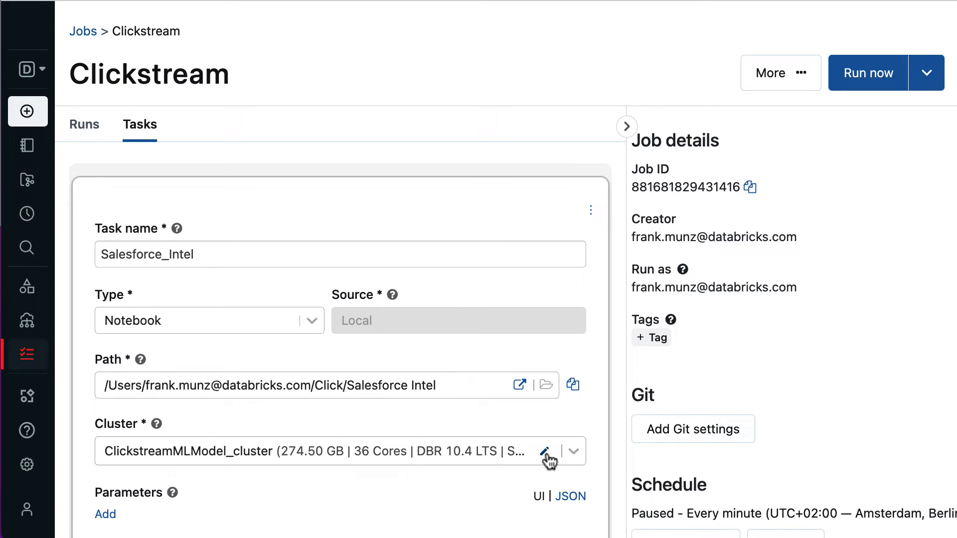
{"action": "left_click", "coordinate": [548, 450]}
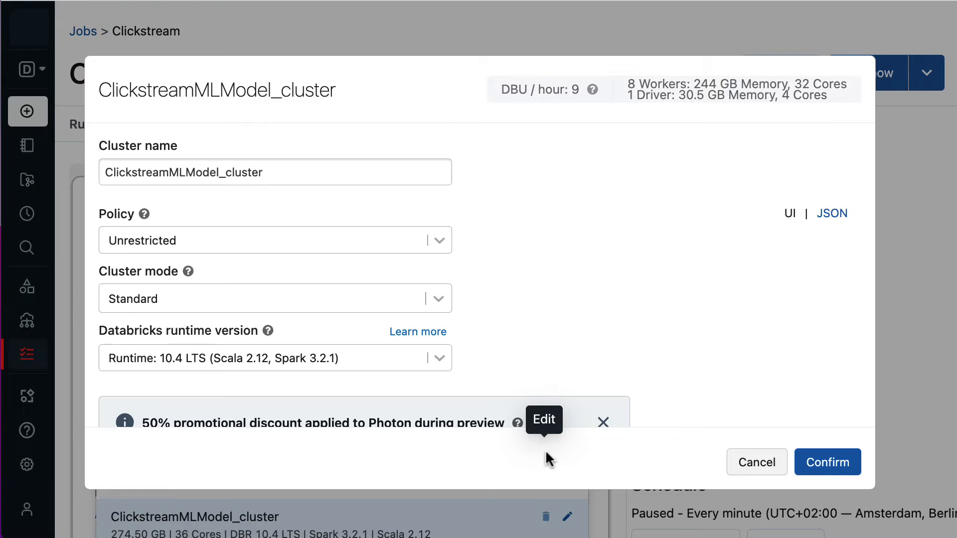
{"action": "scroll", "scroll_direction": "down", "scroll_amount": 3}
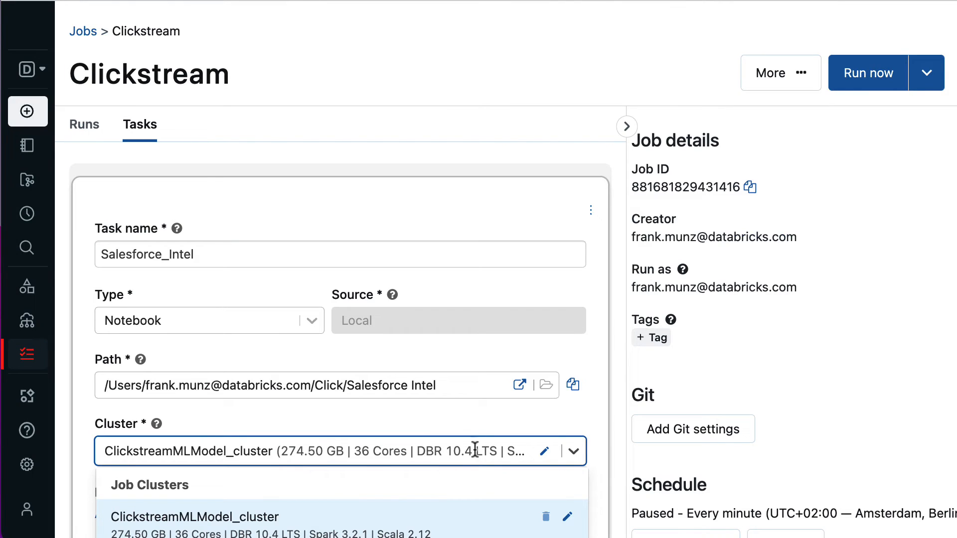
{"action": "left_click", "coordinate": [340, 451]}
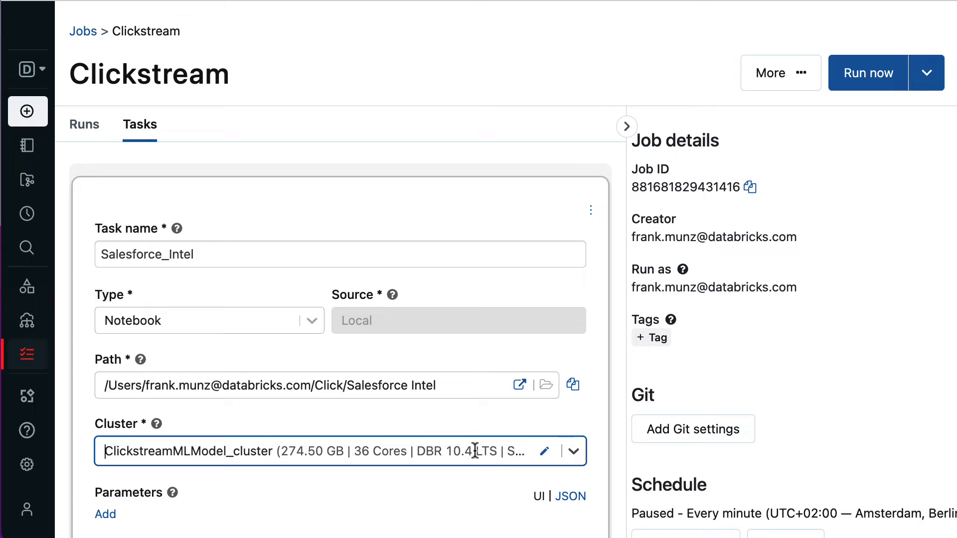
{"action": "mouse_move", "coordinate": [466, 484]}
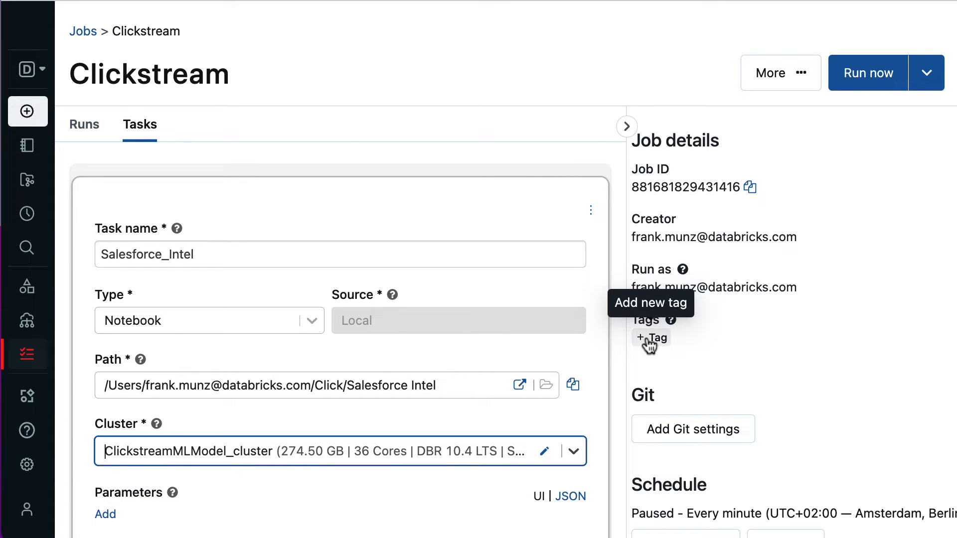
Add a stage: prod tag to the Clickstream job
{"action": "left_click", "coordinate": [651, 338]}
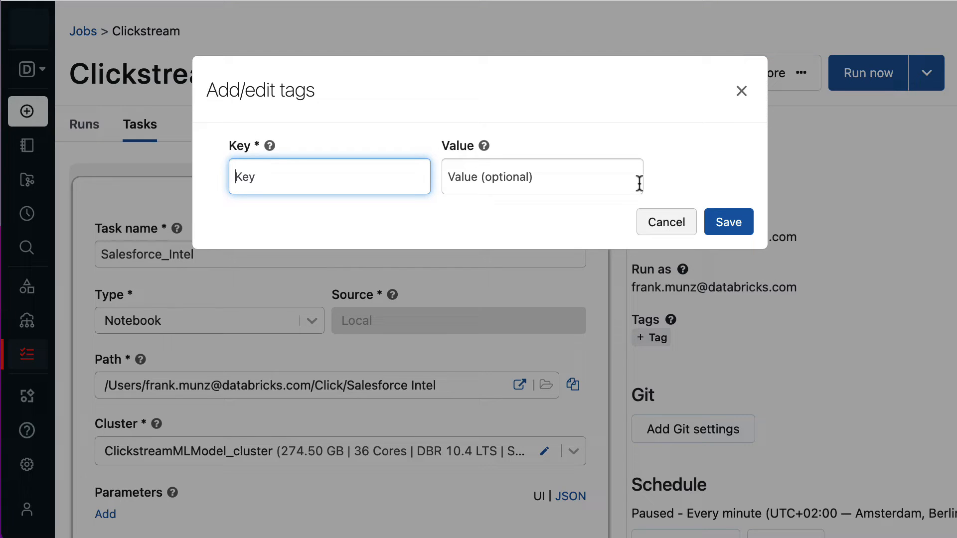
{"action": "type", "text": "department"}
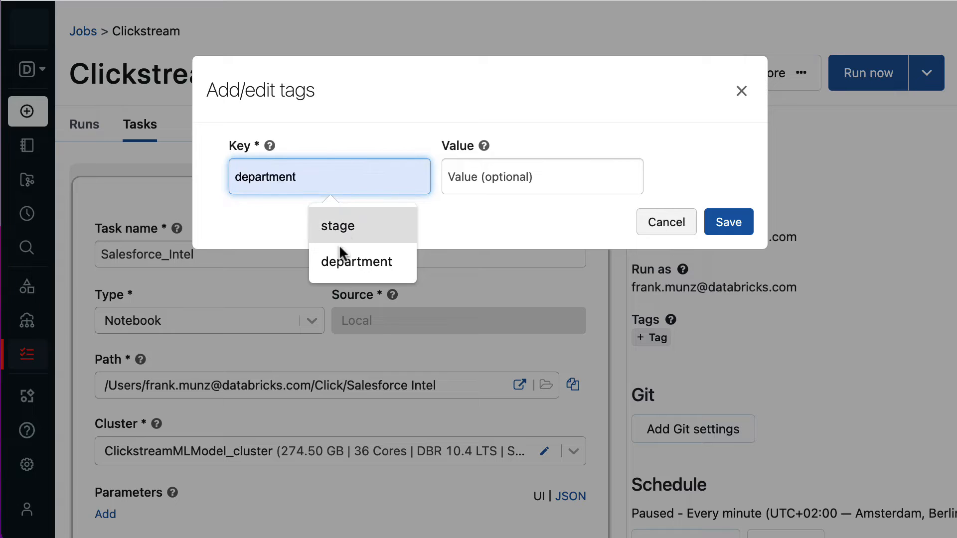
{"action": "left_click", "coordinate": [338, 226]}
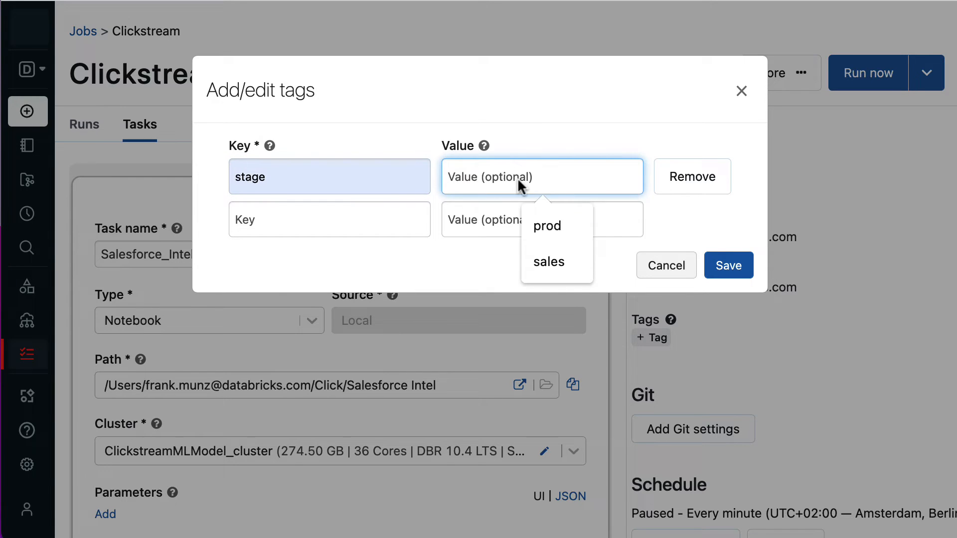
{"action": "left_click", "coordinate": [545, 225]}
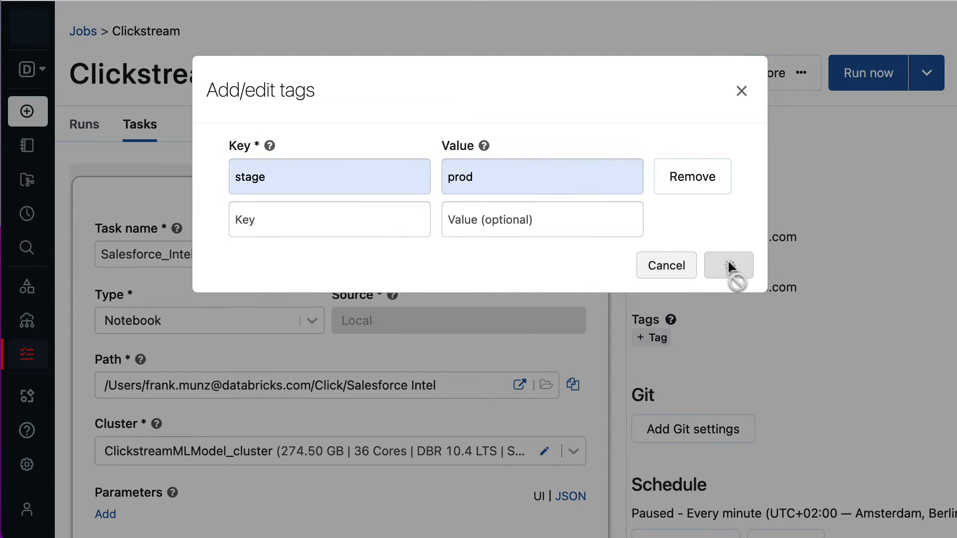
{"action": "left_click", "coordinate": [727, 265]}
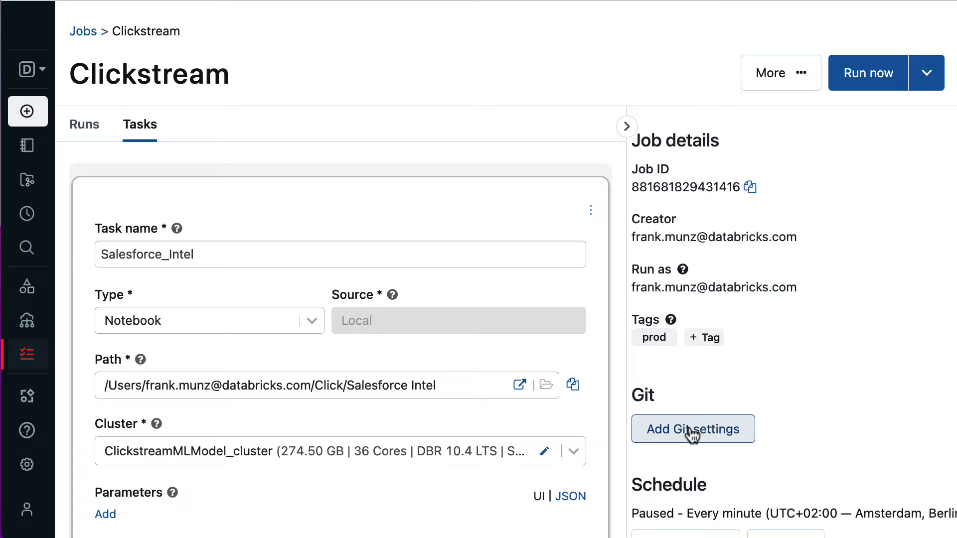
{"action": "left_click", "coordinate": [693, 429]}
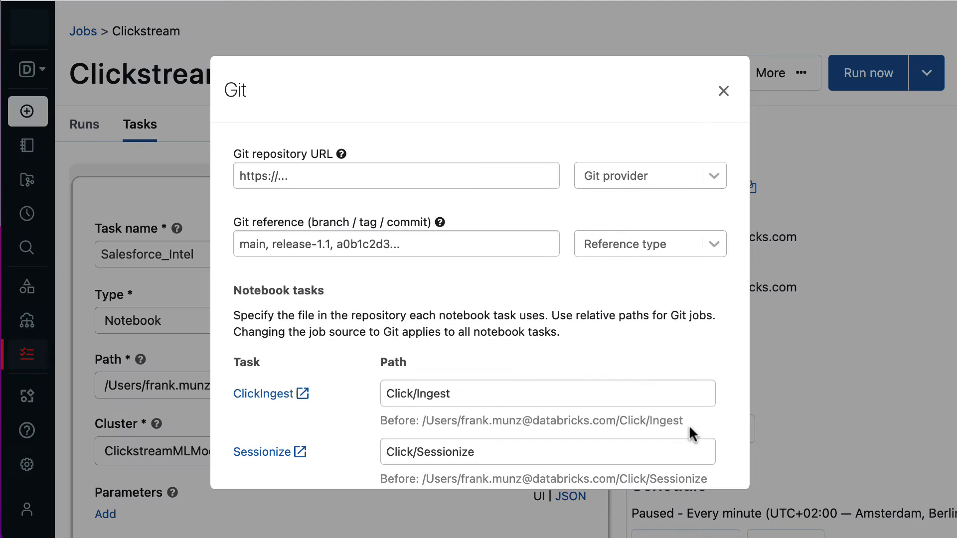
{"action": "scroll", "scroll_direction": "down", "scroll_amount": 3}
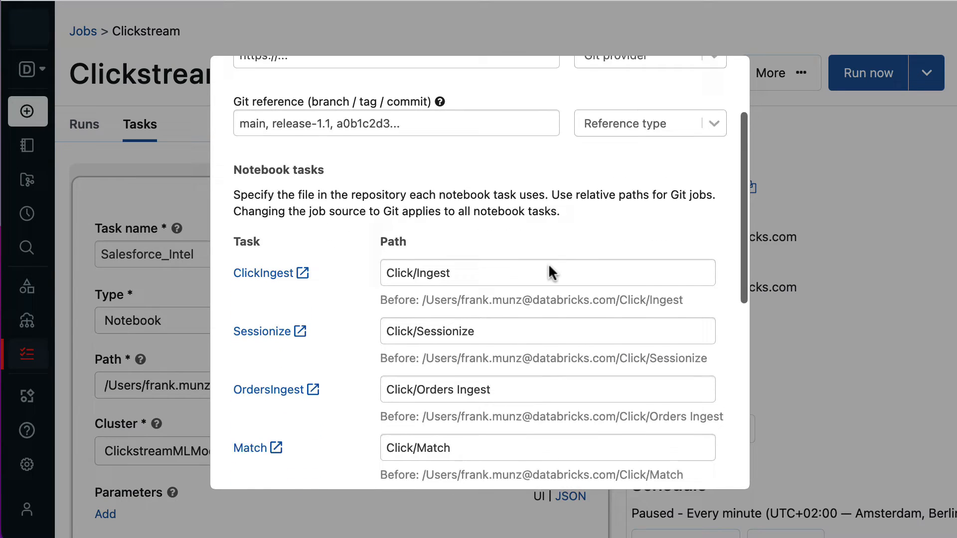
{"action": "scroll", "scroll_direction": "down", "scroll_amount": 3}
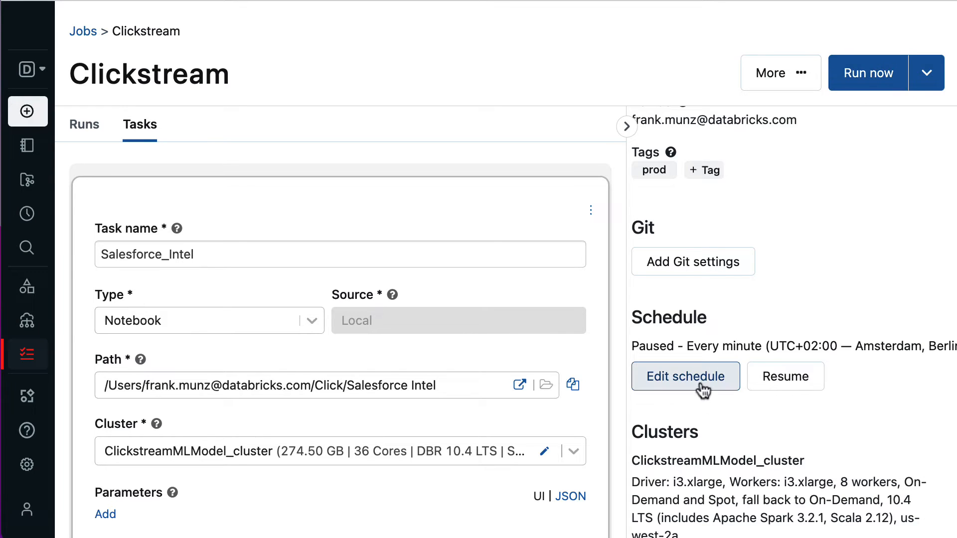
Set the Clickstream job to a Scheduled trigger running every 5 minutes and save it
{"action": "left_click", "coordinate": [685, 376]}
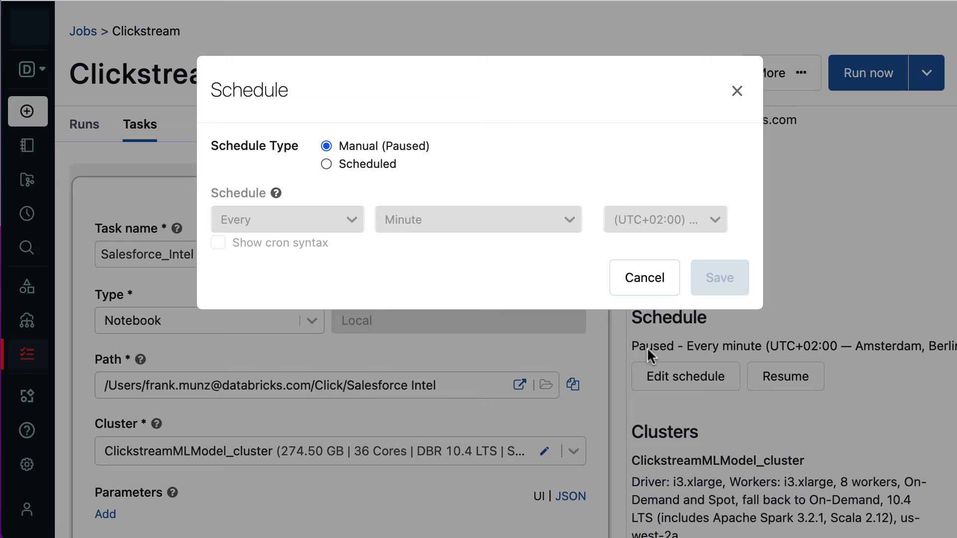
{"action": "left_click", "coordinate": [327, 163]}
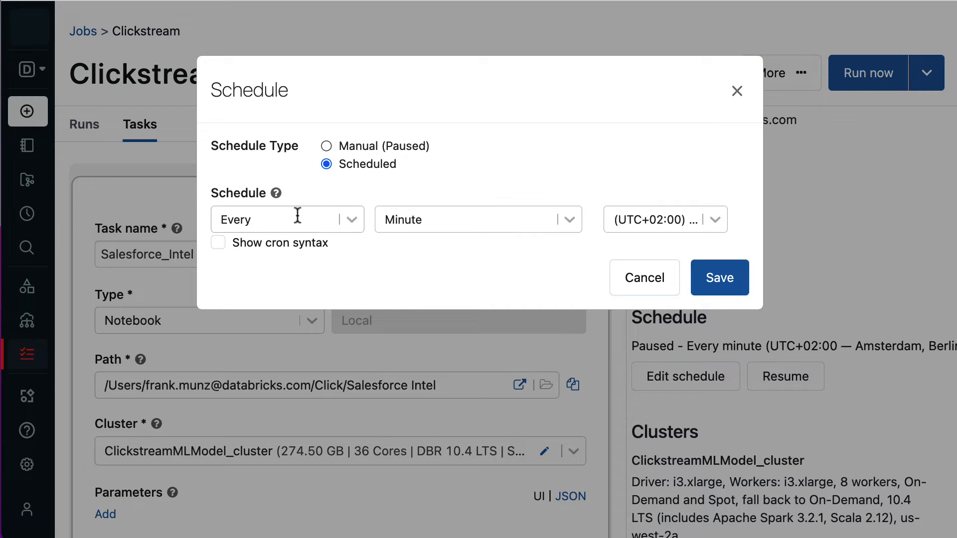
{"action": "left_click", "coordinate": [287, 219]}
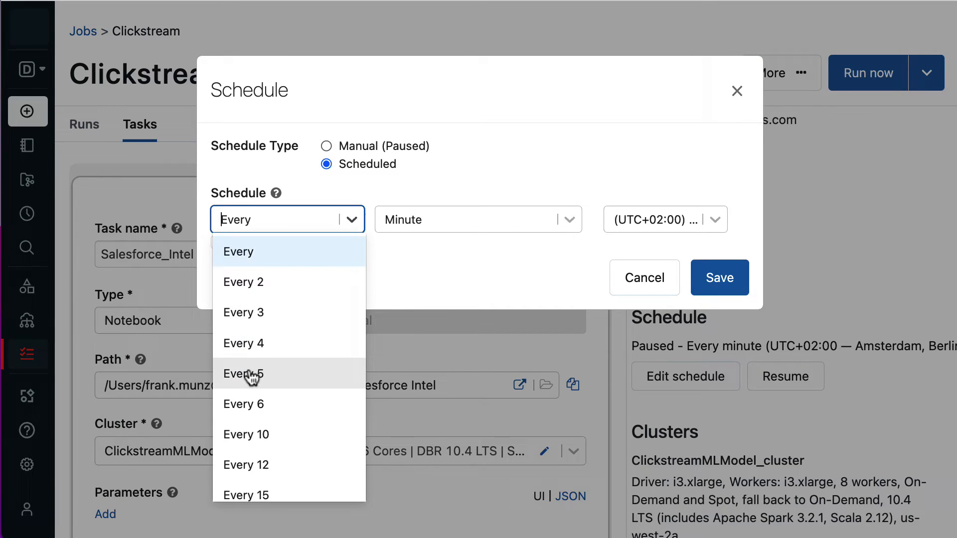
{"action": "left_click", "coordinate": [242, 374]}
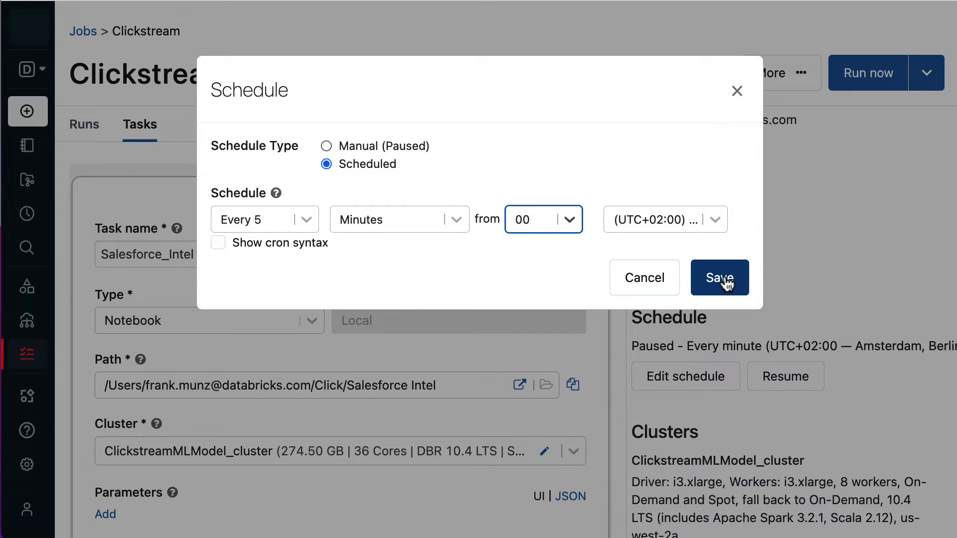
{"action": "left_click", "coordinate": [718, 279]}
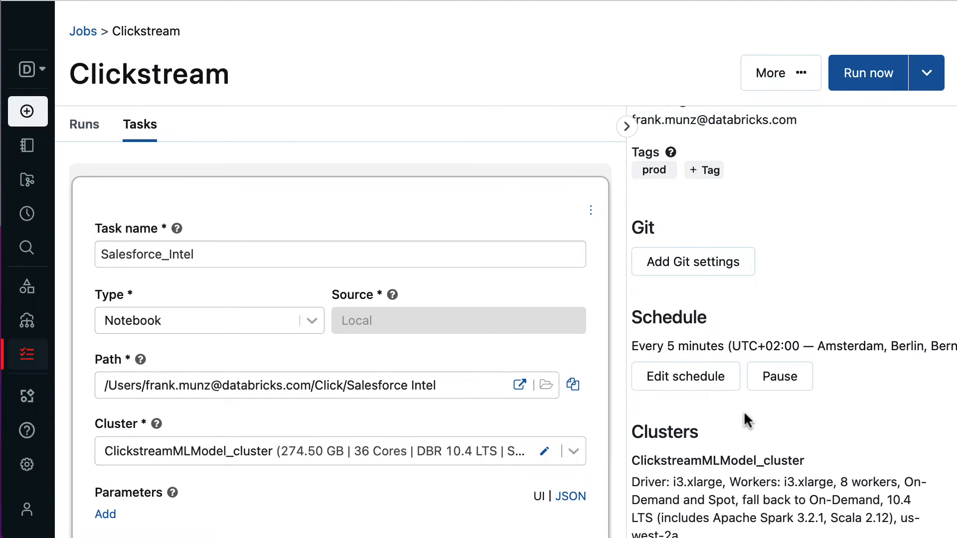
{"action": "scroll", "scroll_direction": "down", "scroll_amount": 3}
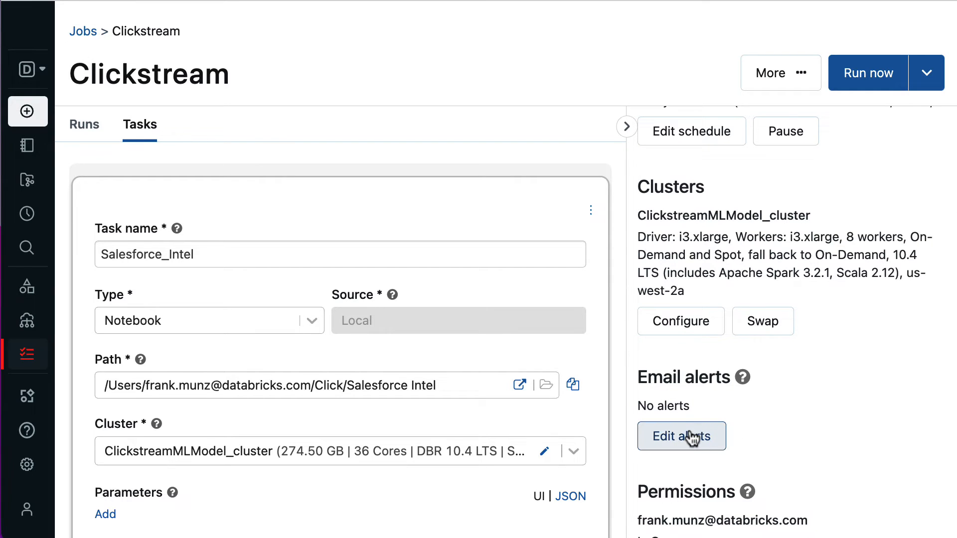
{"action": "left_click", "coordinate": [680, 435]}
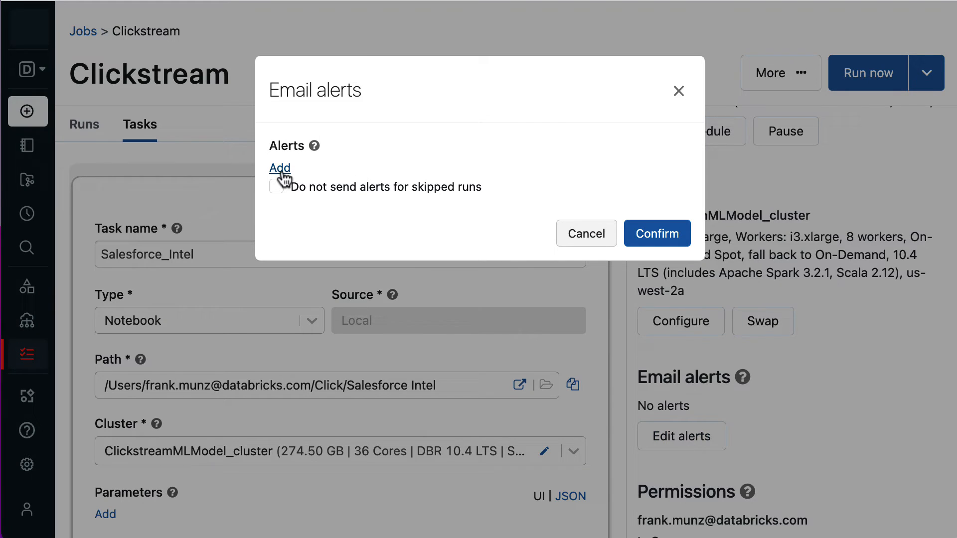
{"action": "left_click", "coordinate": [279, 168]}
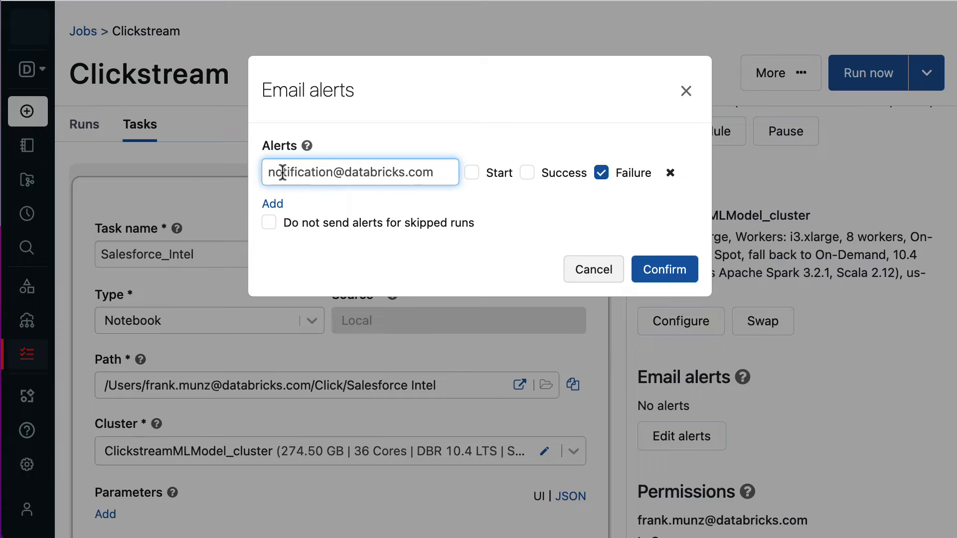
{"action": "type", "text": "test@test.org"}
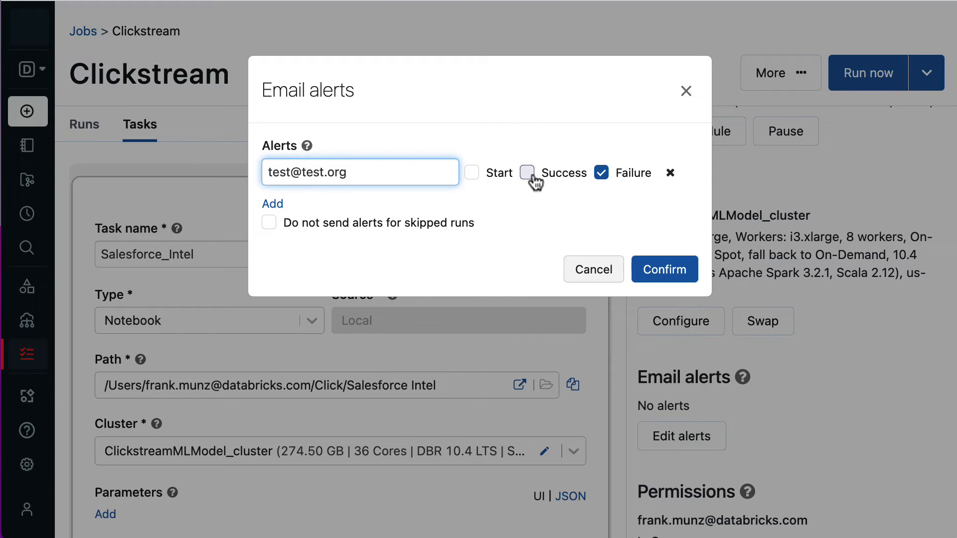
{"action": "left_click", "coordinate": [526, 172]}
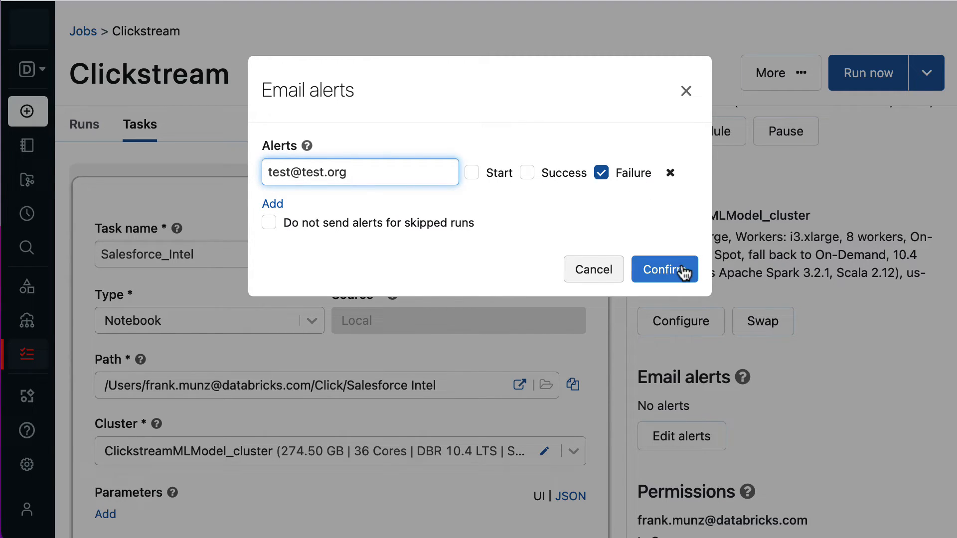
{"action": "left_click", "coordinate": [665, 269]}
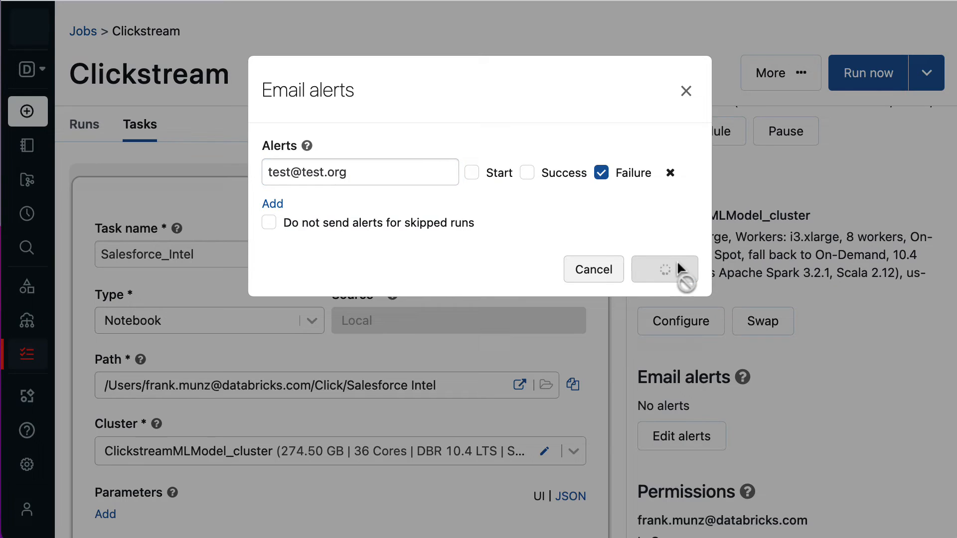
{"action": "left_click", "coordinate": [664, 269]}
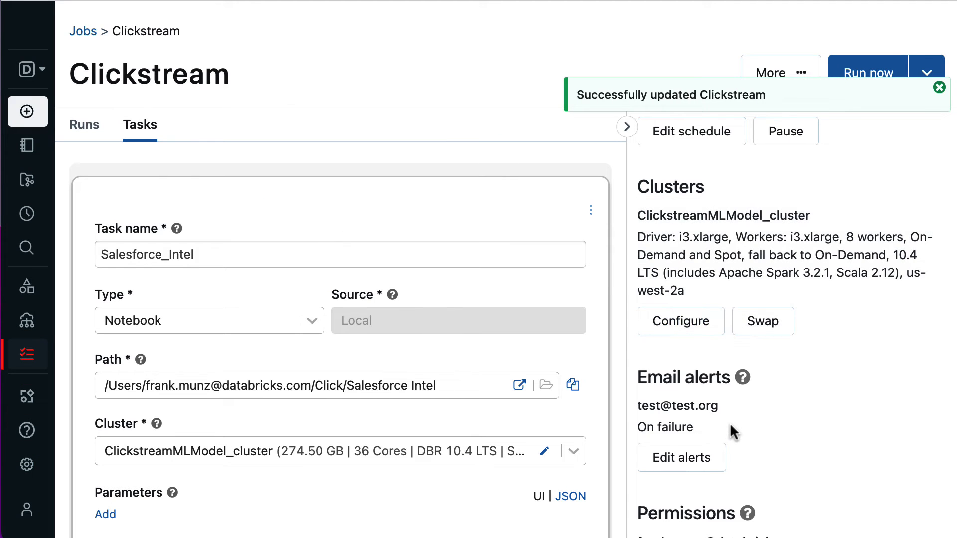
{"action": "scroll", "scroll_direction": "down", "scroll_amount": 3}
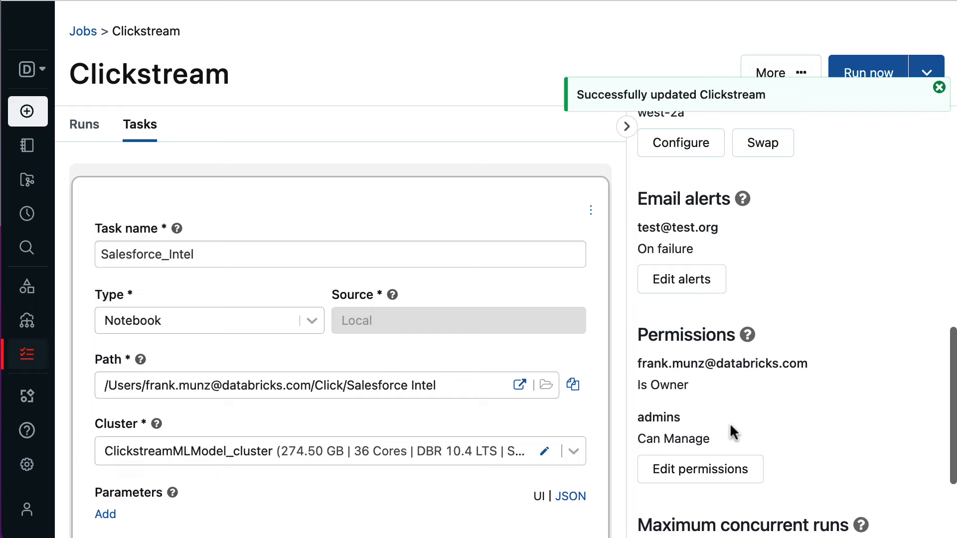
{"action": "scroll", "scroll_direction": "down", "scroll_amount": 3}
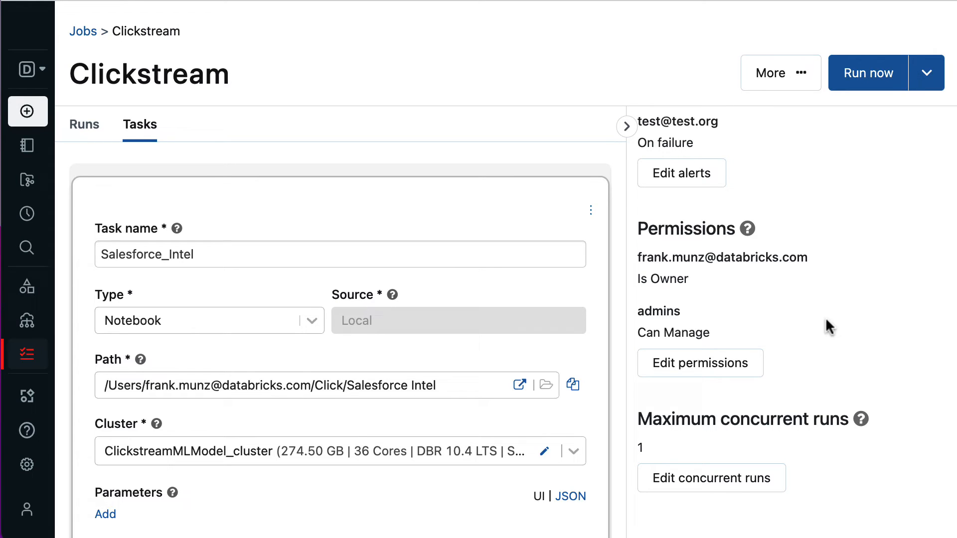
{"action": "mouse_move", "coordinate": [80, 148]}
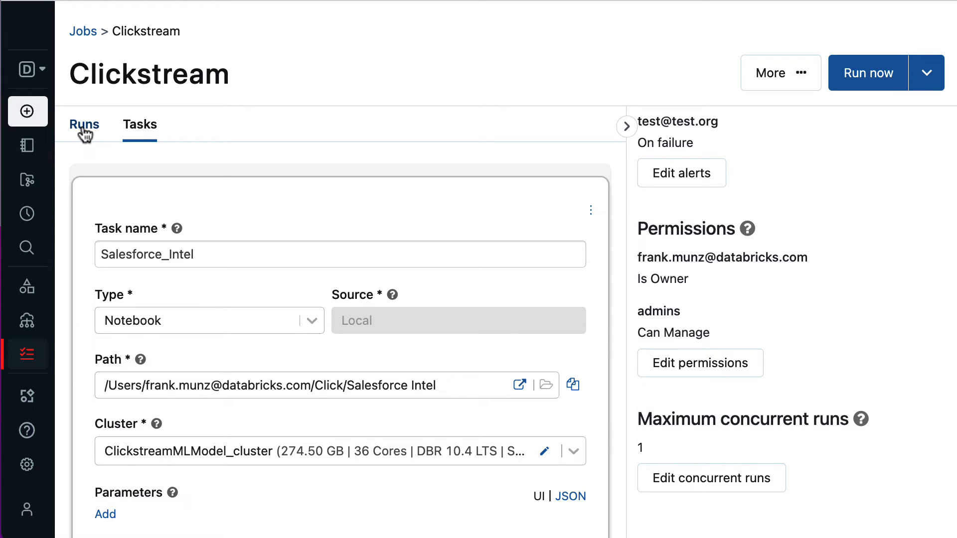
Show the Clickstream job's Runs list with its active and completed runs
{"action": "left_click", "coordinate": [83, 125]}
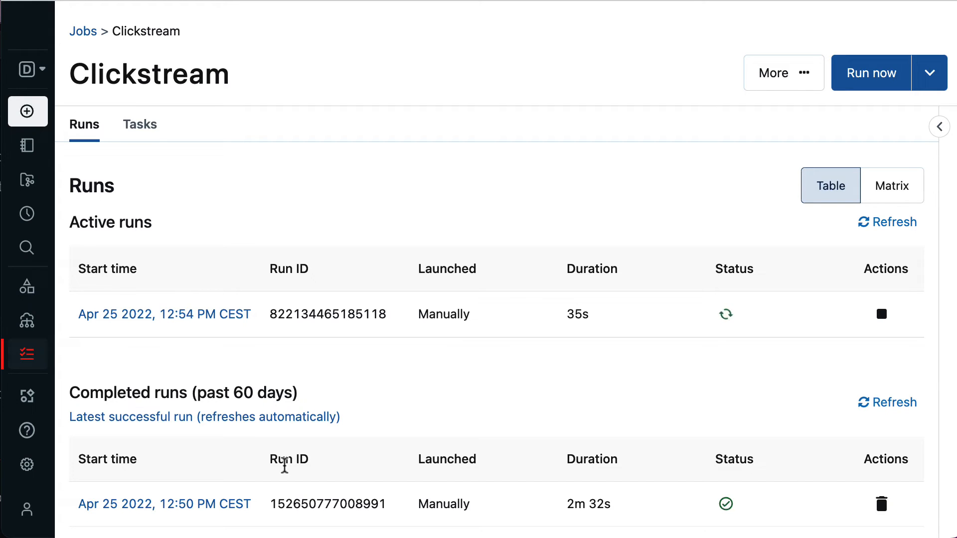
{"action": "mouse_move", "coordinate": [437, 365]}
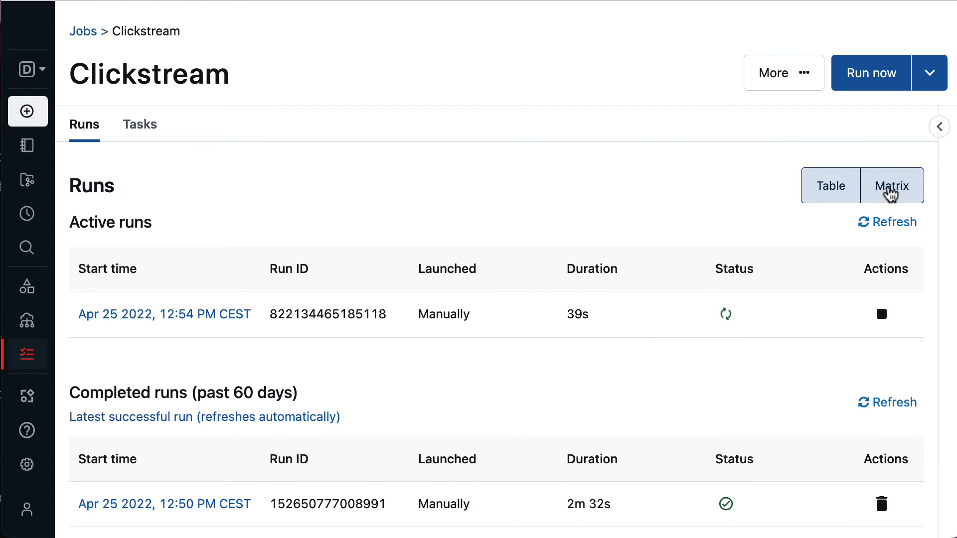
In Matrix view, open the failed Clickstream run and its OrdersIngest task output showing the ConnectionError
{"action": "left_click", "coordinate": [891, 185]}
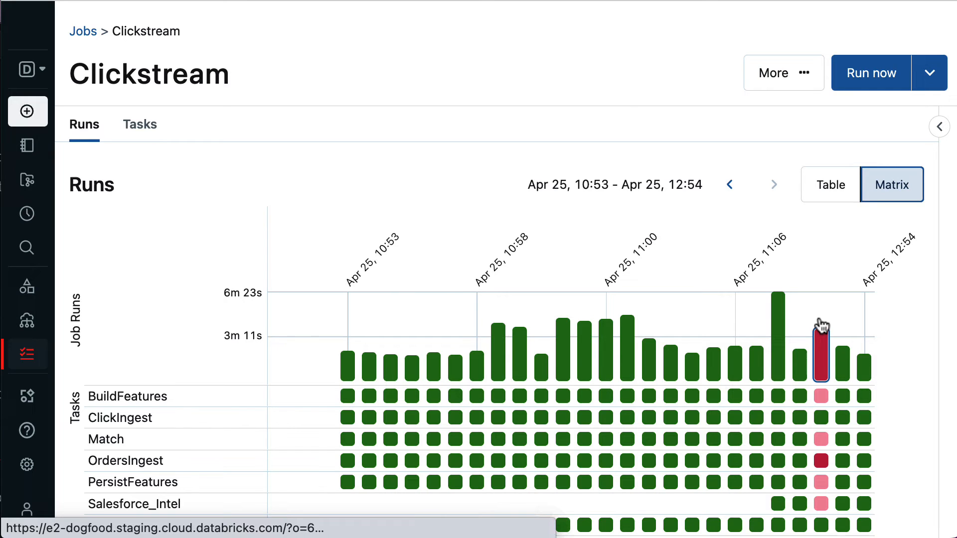
{"action": "left_click", "coordinate": [820, 336]}
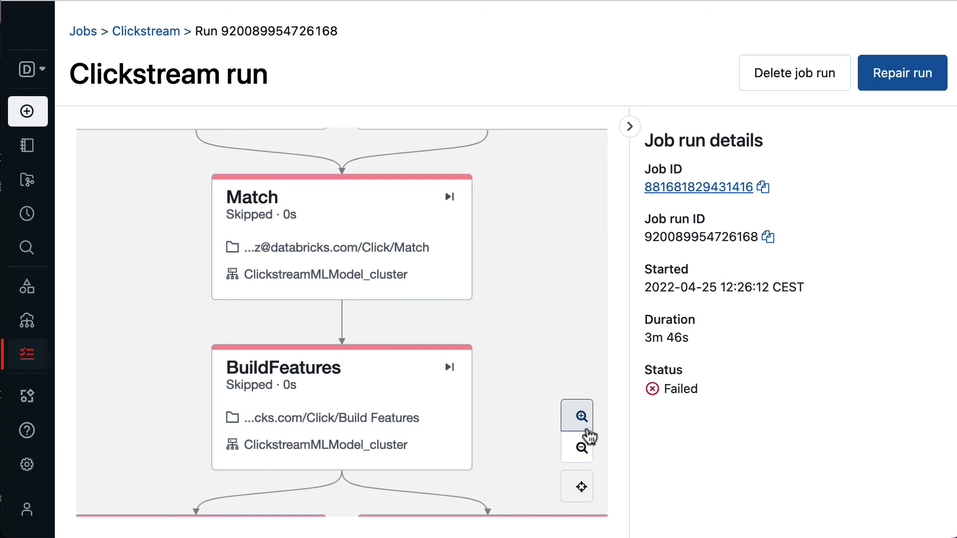
{"action": "left_click", "coordinate": [576, 448]}
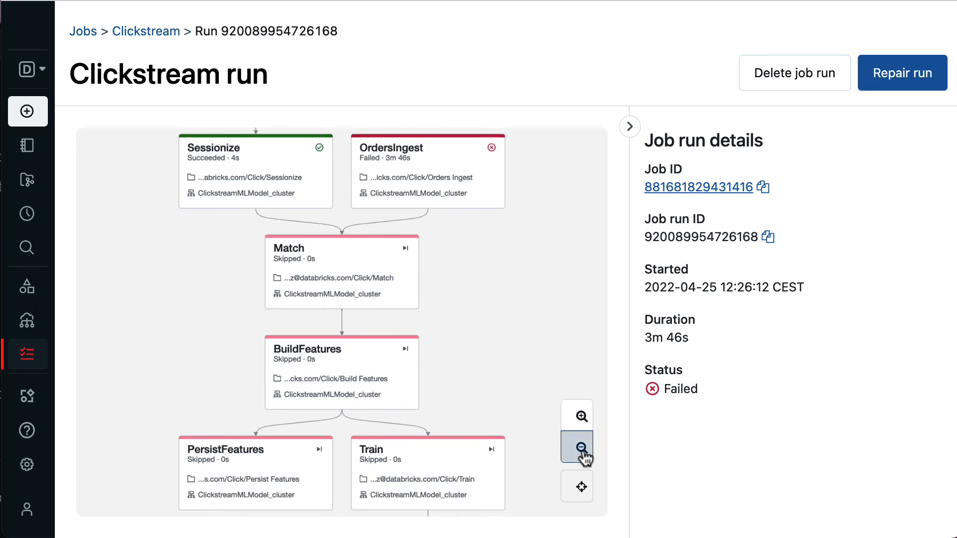
{"action": "left_click", "coordinate": [428, 149]}
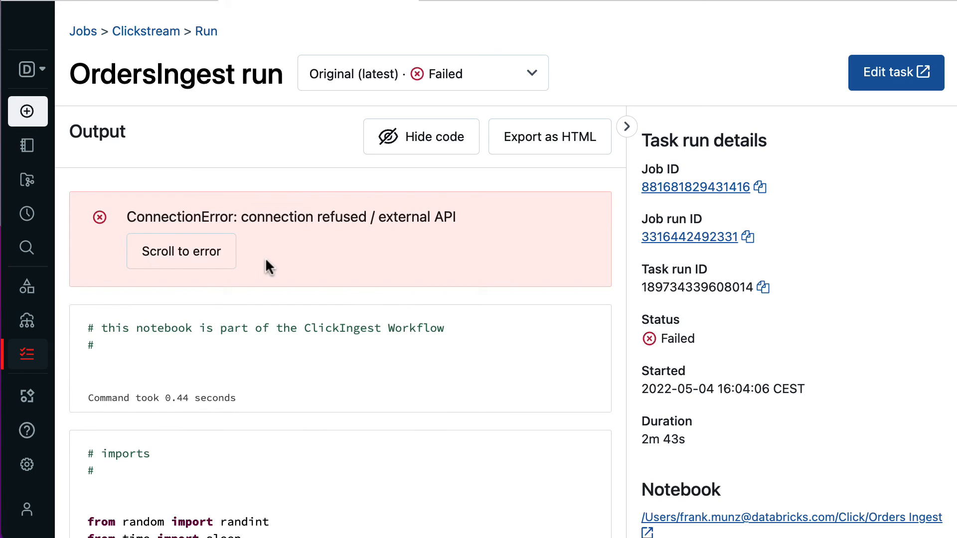
Highlight the connection refused error and jump to the ingest_all_orders code behind it
{"action": "left_click_drag", "start_coordinate": [242, 216], "coordinate": [459, 216]}
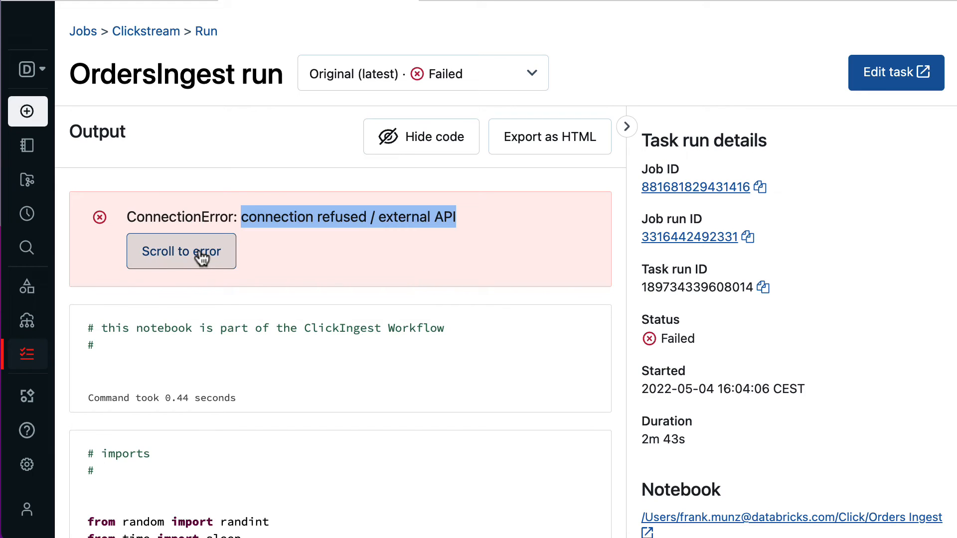
{"action": "left_click", "coordinate": [182, 251]}
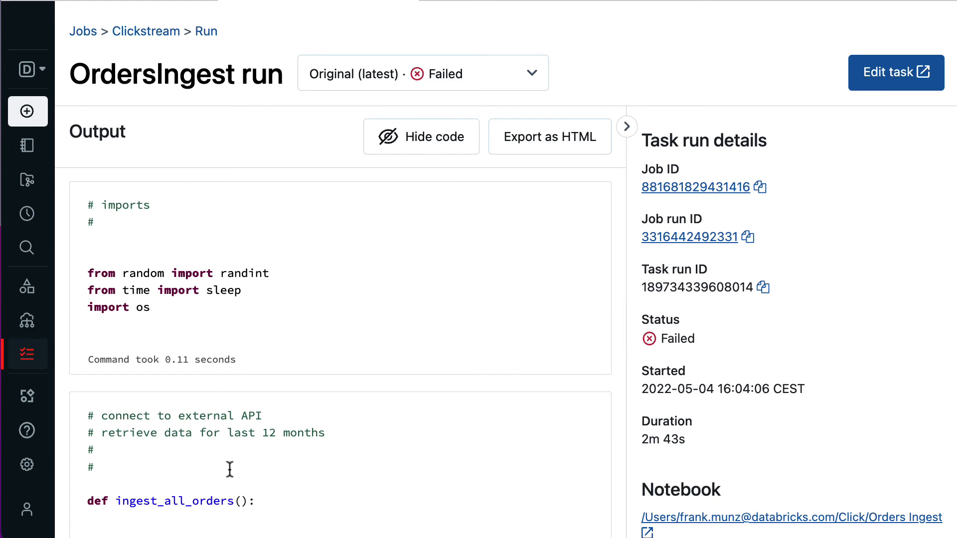
{"action": "mouse_move", "coordinate": [107, 501]}
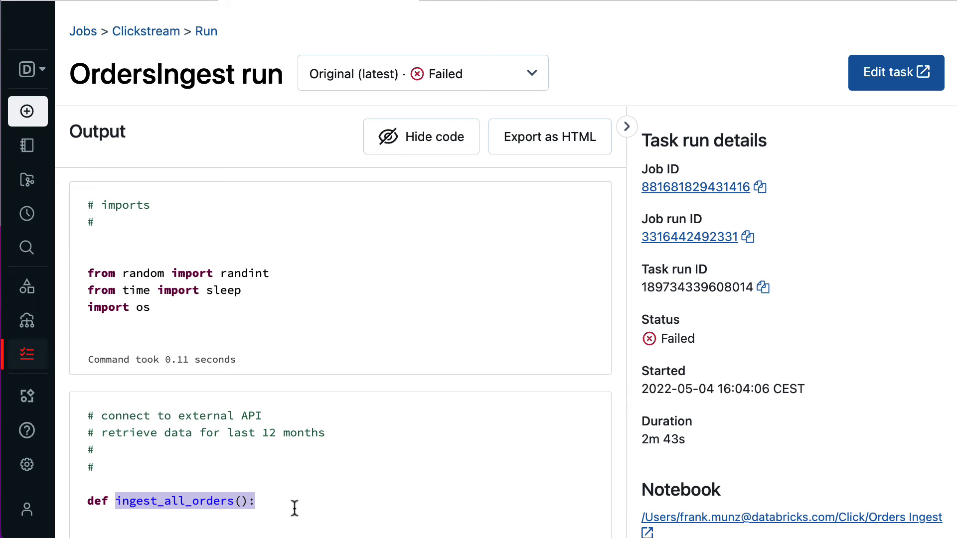
{"action": "mouse_move", "coordinate": [207, 31]}
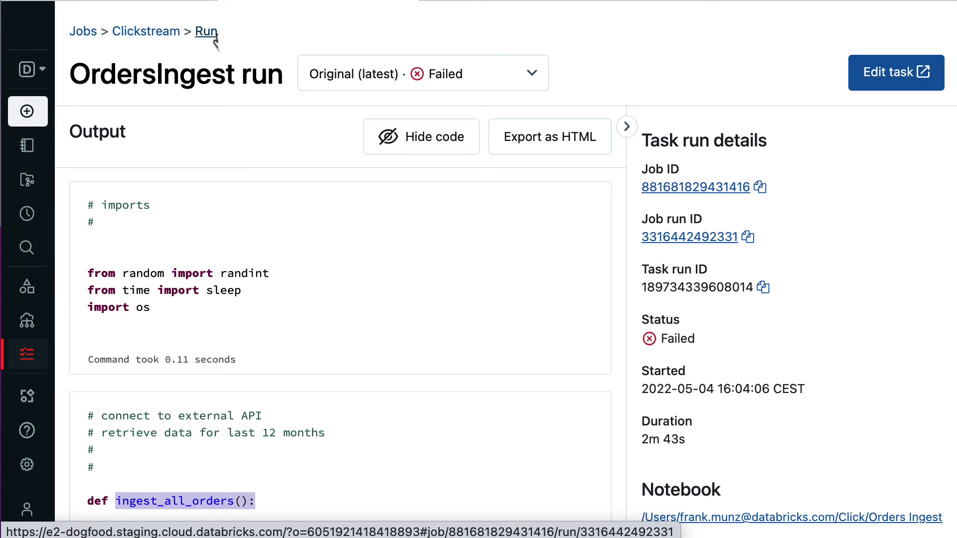
Go back to the failed run and bring up the Repair job run dialog
{"action": "left_click", "coordinate": [145, 31]}
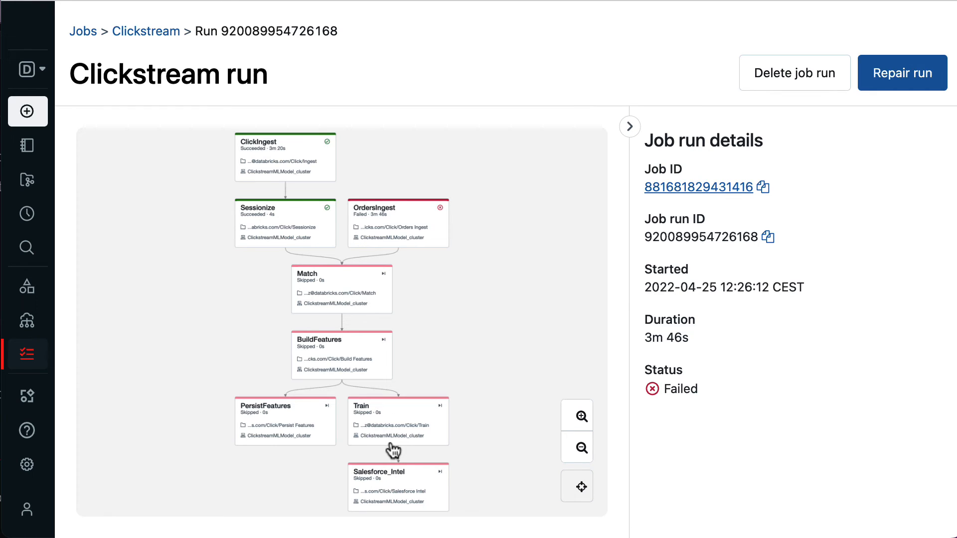
{"action": "mouse_move", "coordinate": [865, 28]}
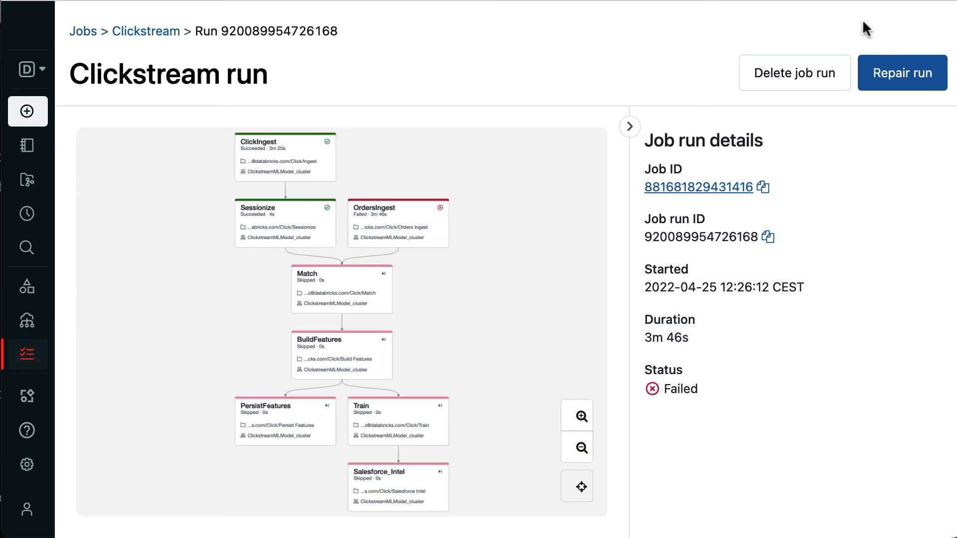
{"action": "left_click", "coordinate": [902, 73]}
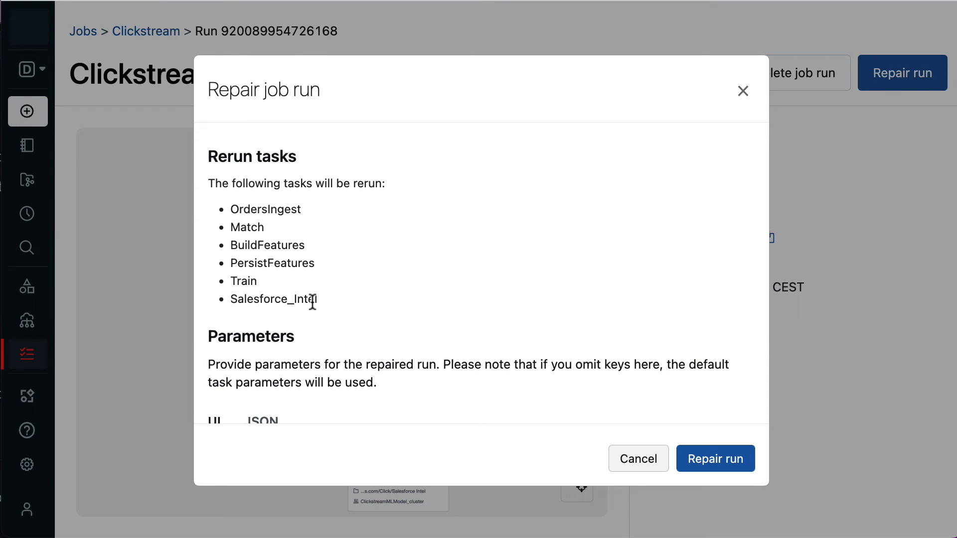
{"action": "mouse_move", "coordinate": [535, 429]}
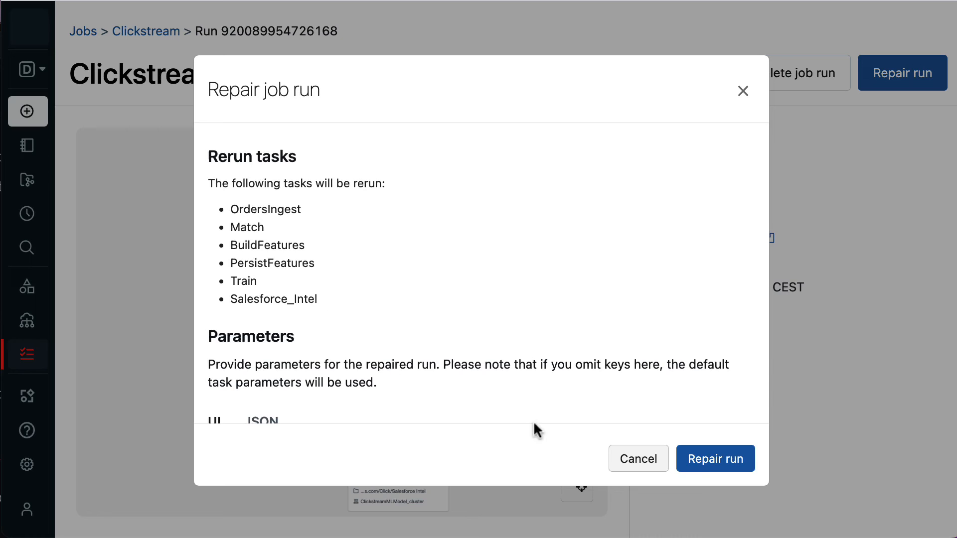
Confirm Repair run so OrdersIngest and downstream tasks, including Salesforce_Intel, rerun and succeed
{"action": "left_click", "coordinate": [715, 458]}
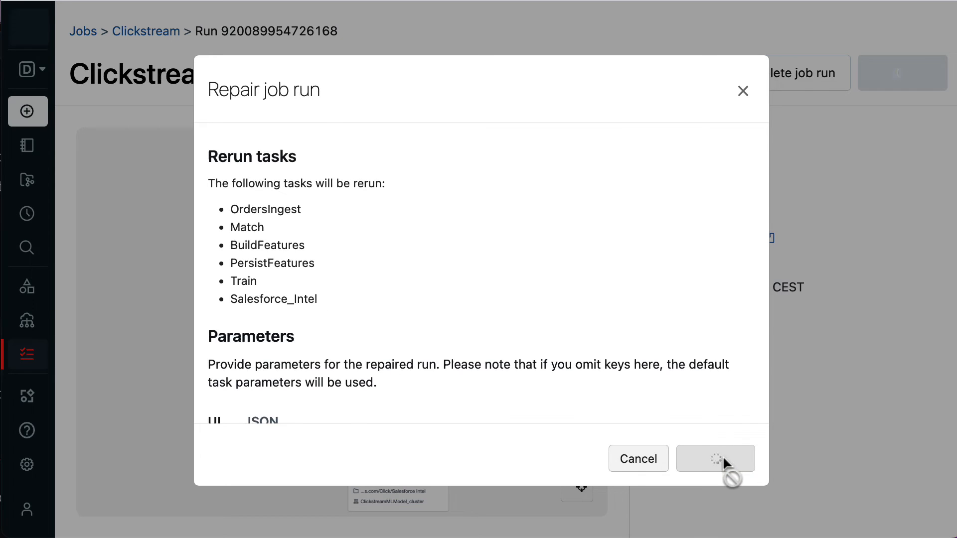
{"action": "left_click", "coordinate": [715, 458]}
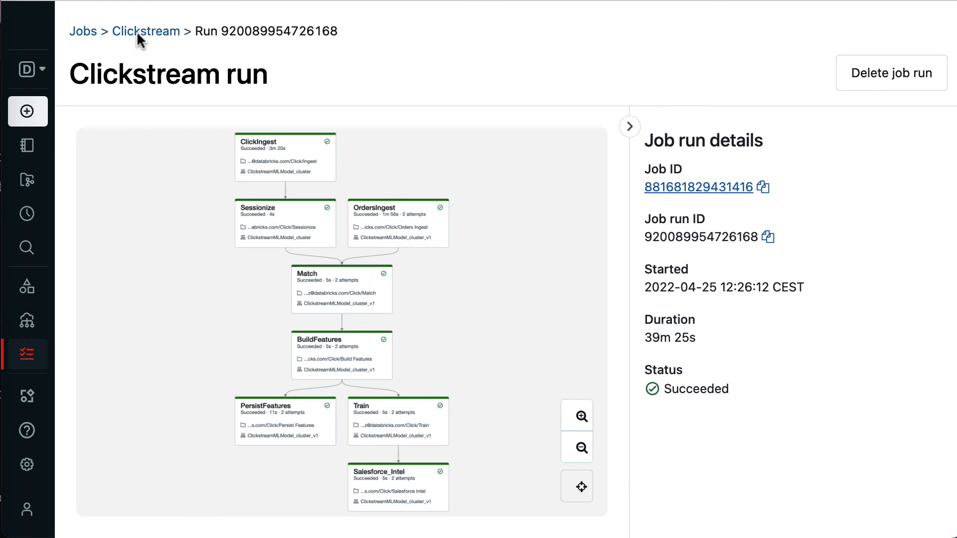
{"action": "left_click", "coordinate": [145, 31]}
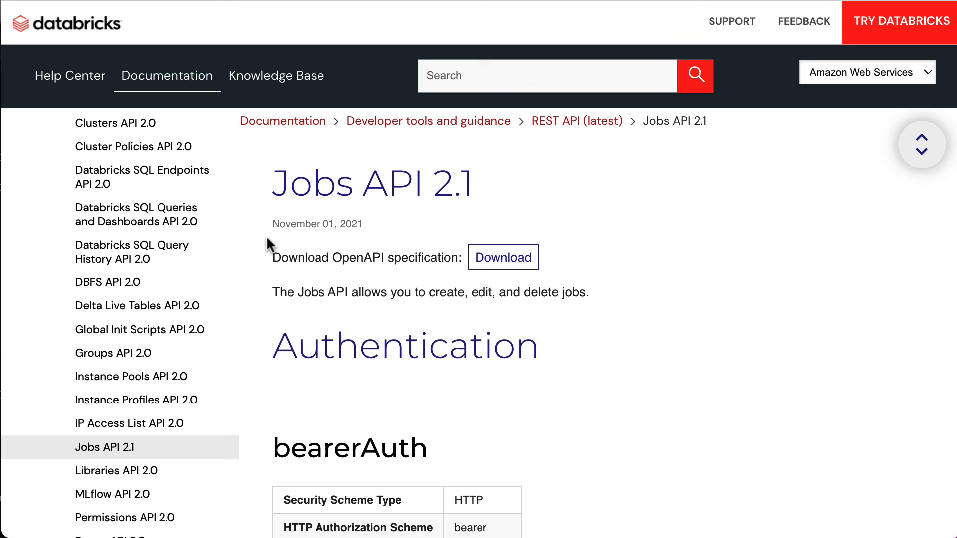
{"action": "mouse_move", "coordinate": [366, 375]}
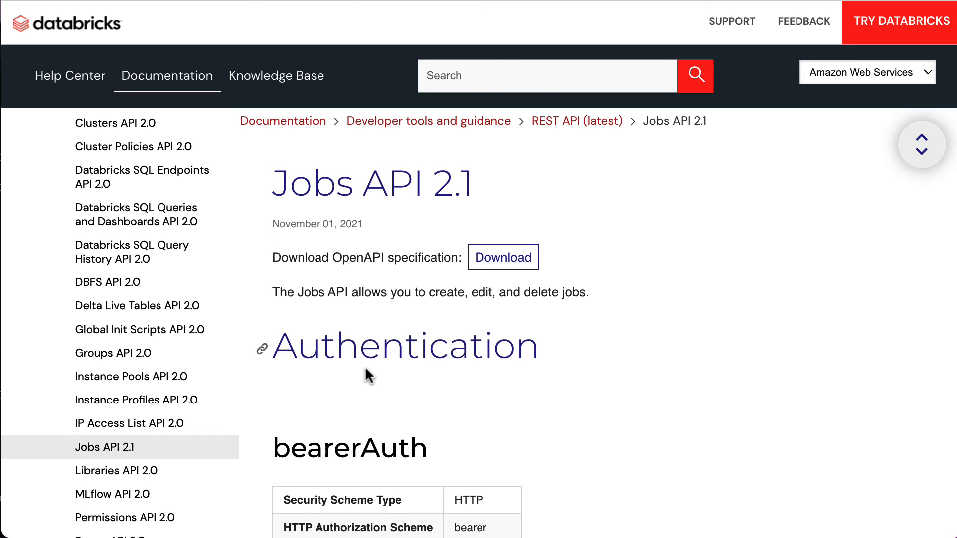
Scroll through the Jobs API 2.1 Create a new job docs and the succeeded Clickstream run graph
{"action": "scroll", "scroll_direction": "down", "scroll_amount": 3}
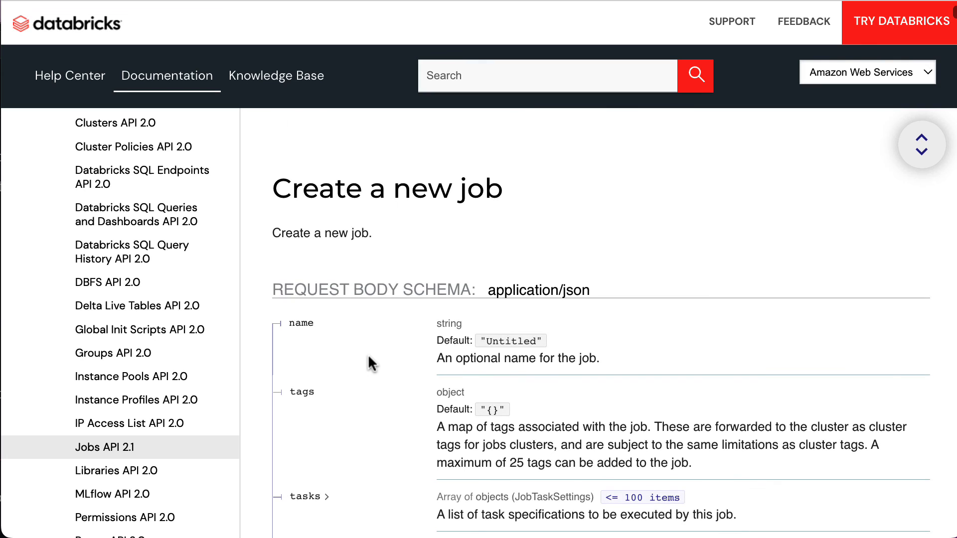
{"action": "scroll", "scroll_direction": "down", "scroll_amount": 3}
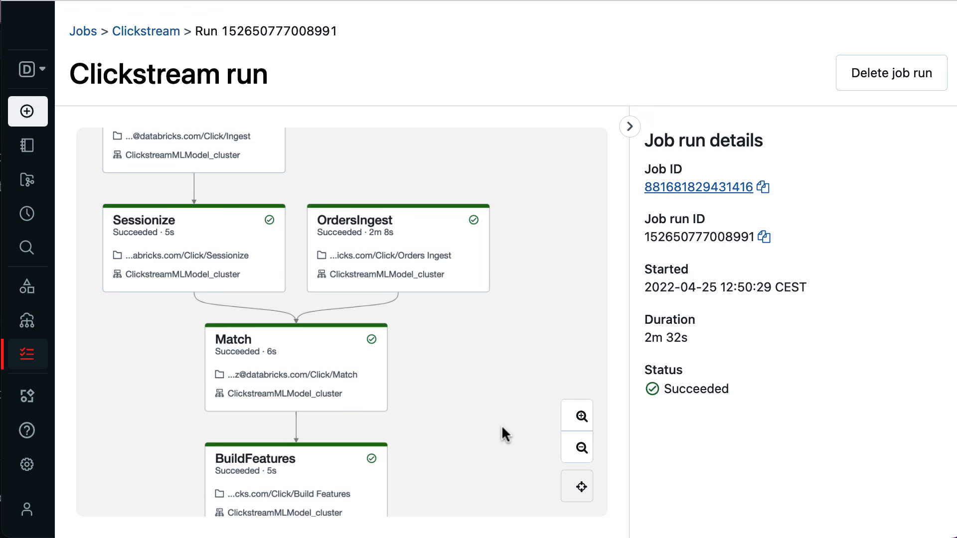
{"action": "scroll", "scroll_direction": "down", "scroll_amount": 3}
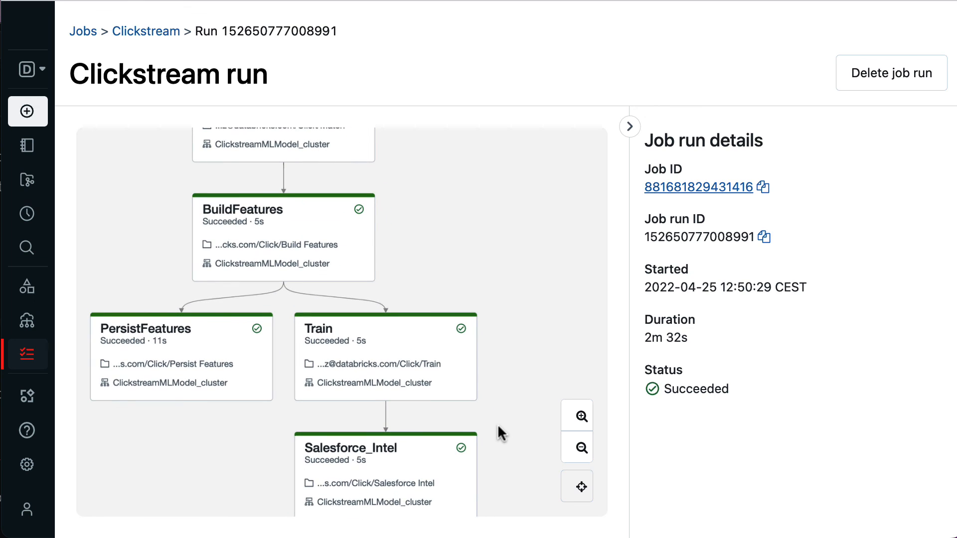